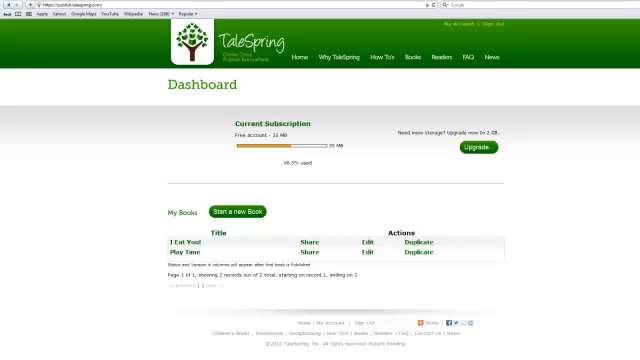
mouse_move(570, 128)
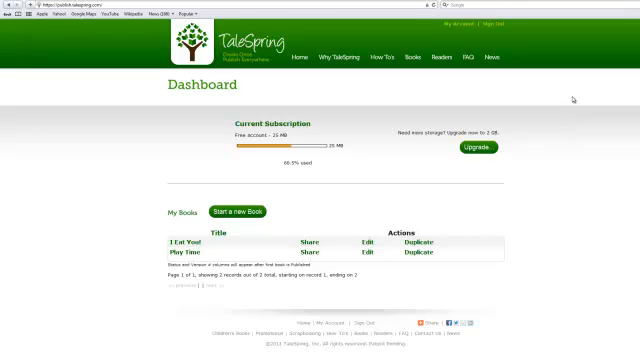
mouse_move(572, 98)
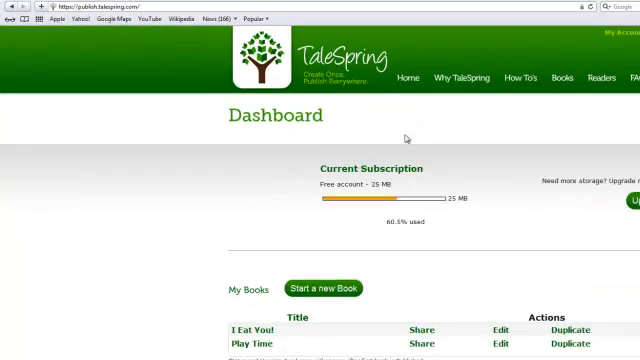
Step: Scroll the Dashboard down to the My Books list with I Eat You!
scroll(down, 3)
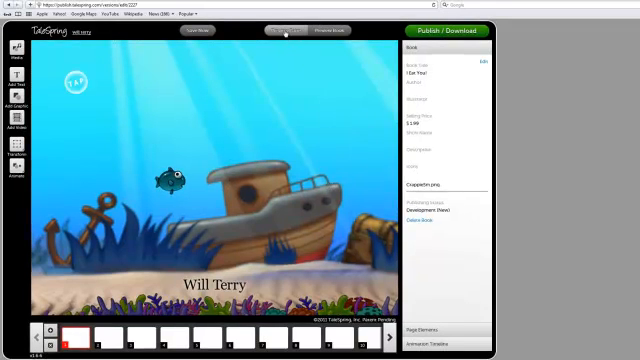
Step: Launch the reader preview of the I Eat You! cover from the editor bar
click(288, 30)
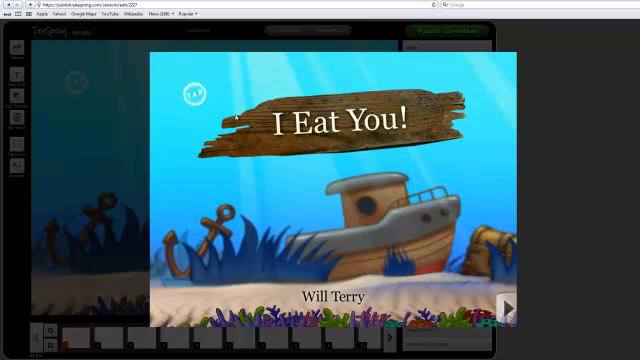
mouse_move(424, 220)
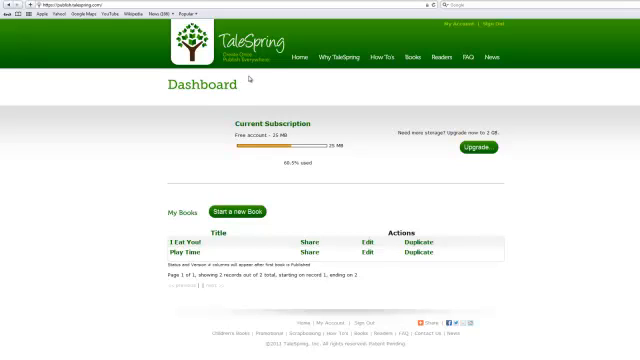
mouse_move(262, 76)
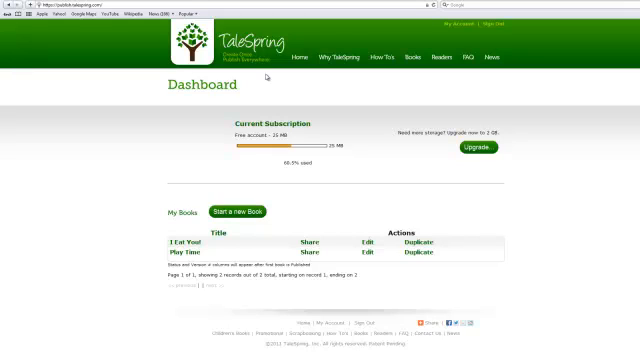
mouse_move(260, 78)
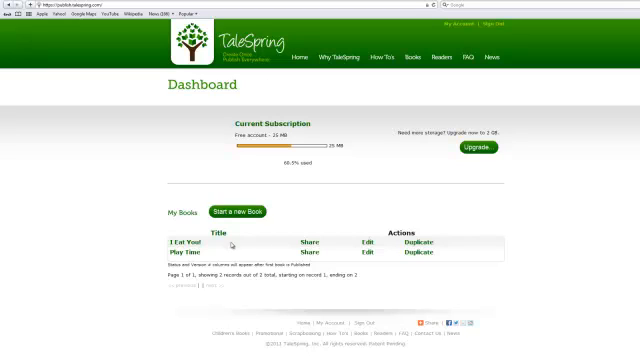
mouse_move(318, 212)
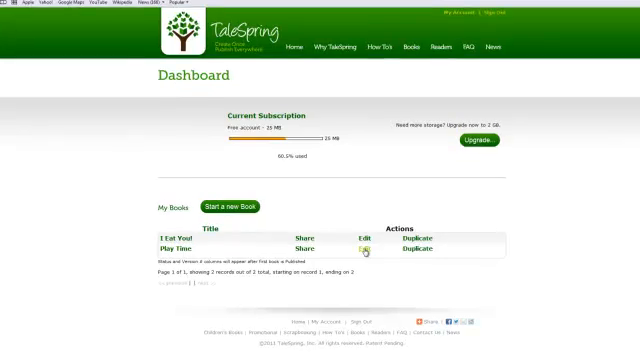
Step: Scroll the Dashboard to reach the other book, Play Time, for editing
scroll(down, 3)
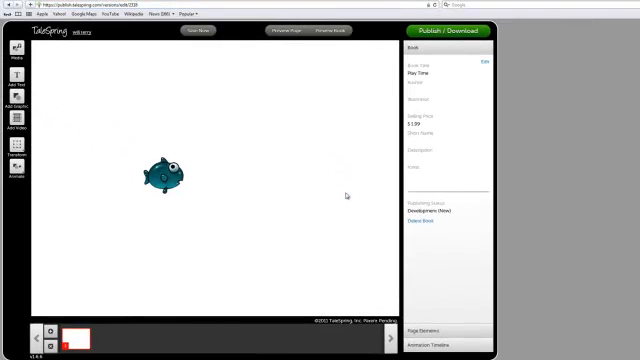
Step: Select the blue fish on the page and reveal its animation entry in the timeline
click(160, 176)
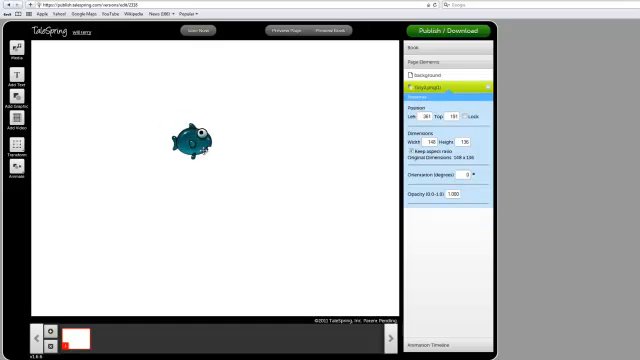
drag(192, 140, 256, 144)
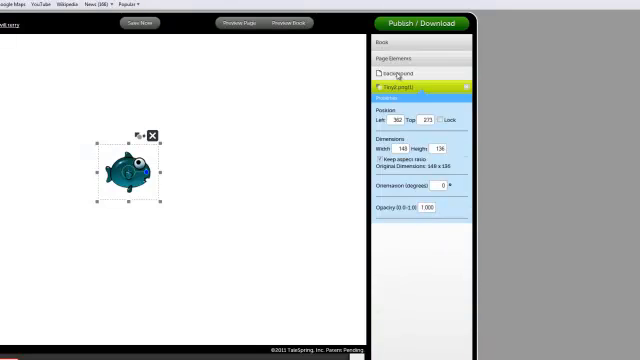
click(392, 72)
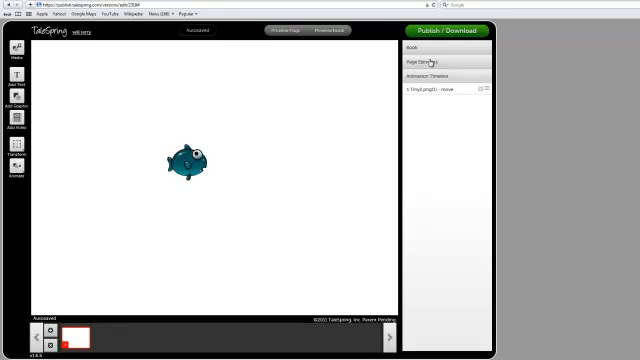
mouse_move(430, 64)
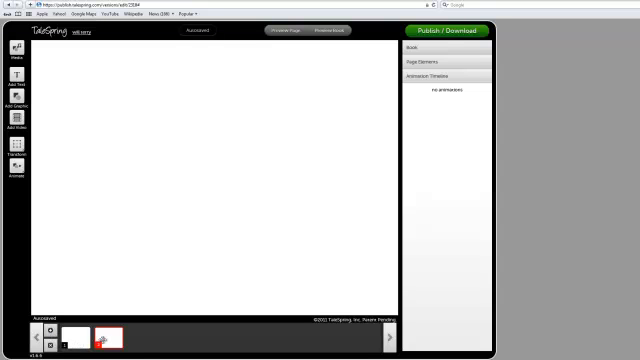
Step: Remove the blank second page so only the fish page remains
click(112, 340)
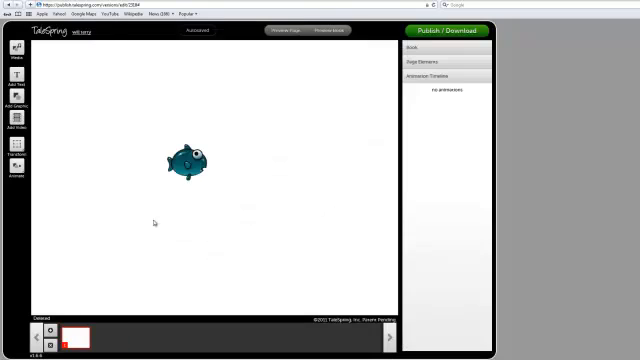
Step: Drag the fish around the canvas and leave it just above the page centre
click(188, 164)
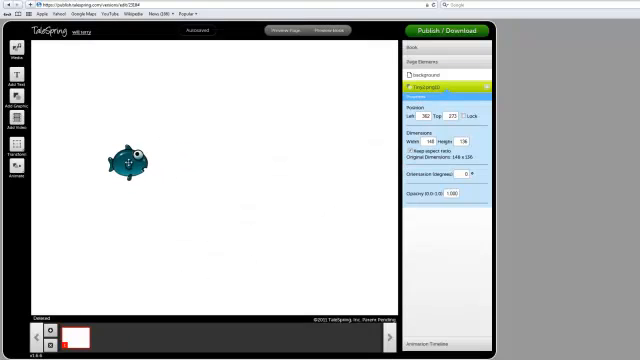
drag(124, 168, 118, 156)
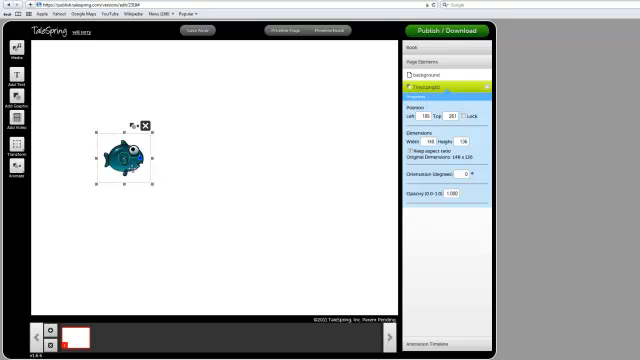
drag(112, 156, 148, 176)
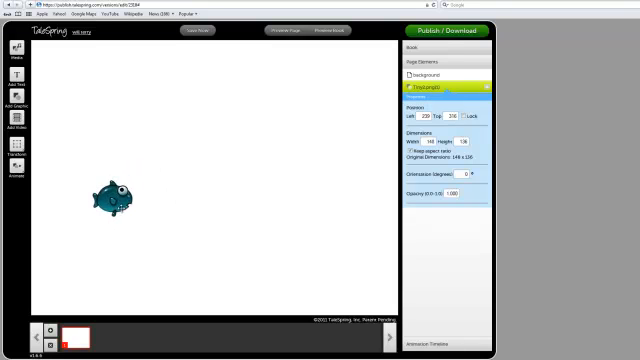
drag(116, 196, 216, 216)
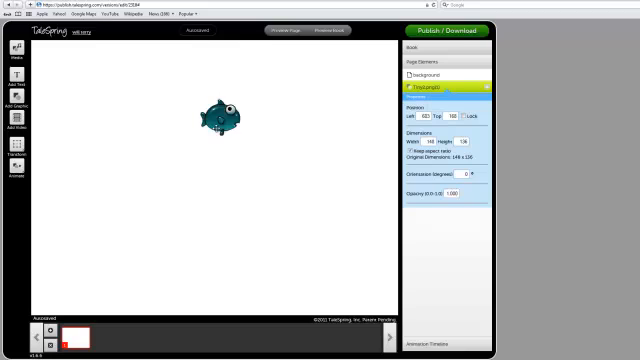
drag(216, 114, 108, 100)
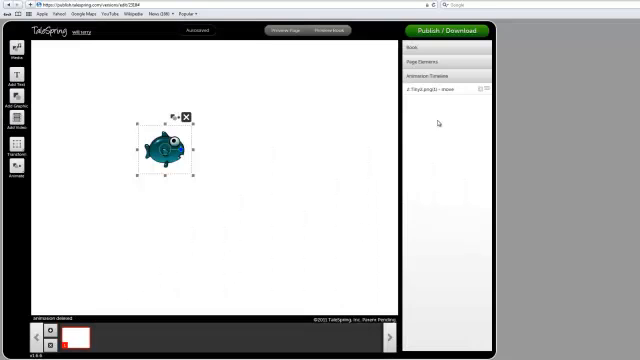
mouse_move(240, 60)
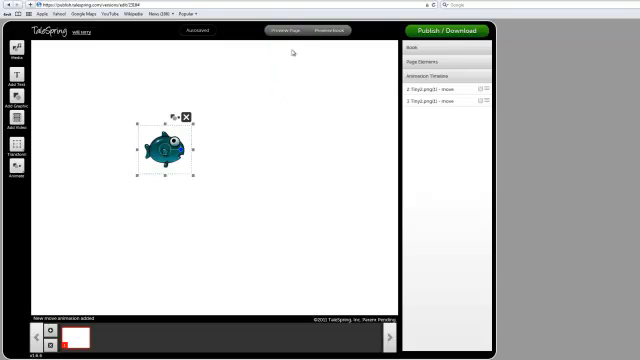
Step: Set the move destination for the fish and show the third move step's properties
click(450, 100)
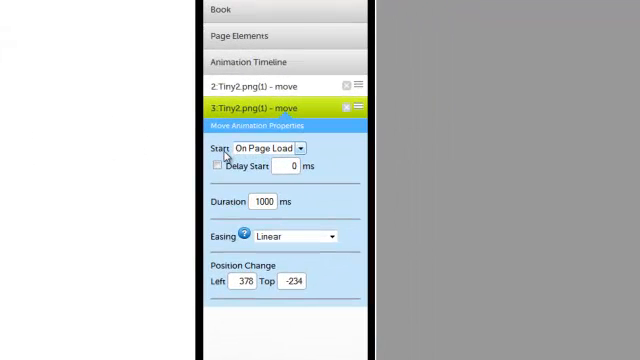
mouse_move(304, 150)
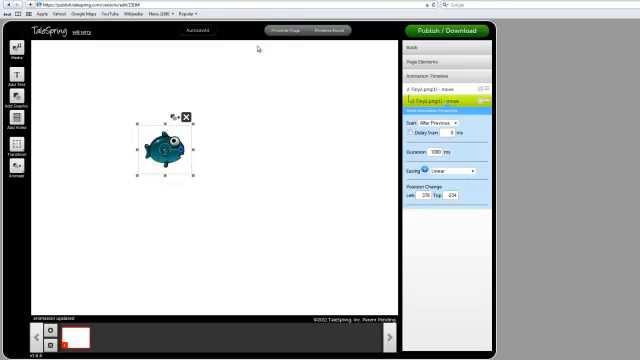
mouse_move(366, 124)
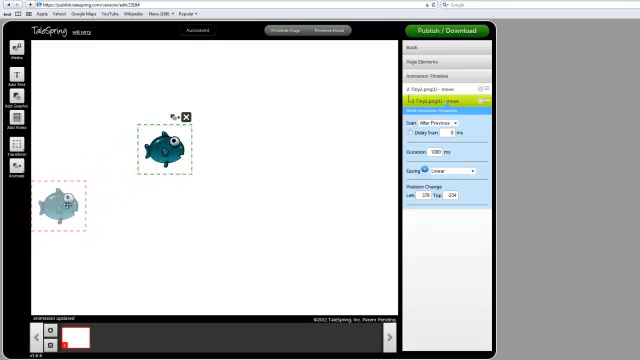
right_click(62, 204)
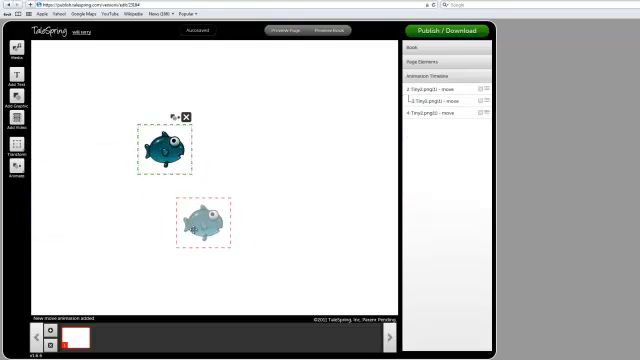
drag(200, 220, 316, 290)
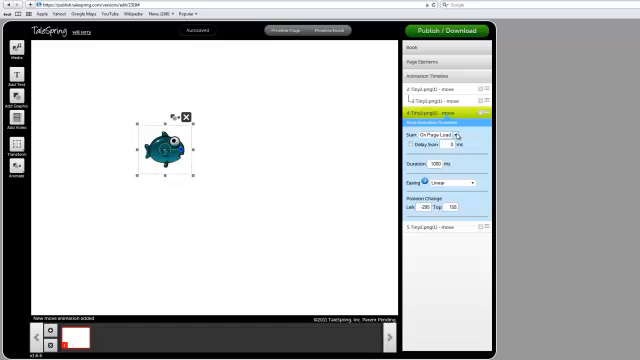
click(436, 134)
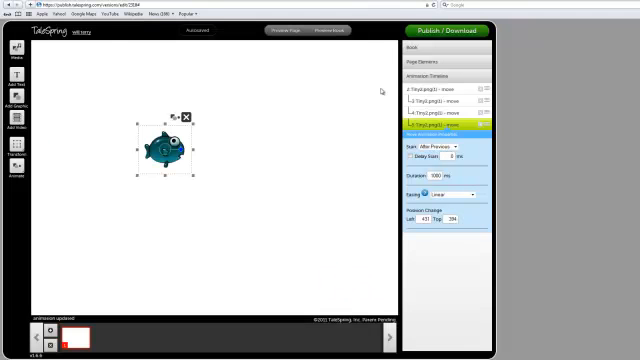
Step: Add another Move animation to the fish and choose its Start timing
click(18, 144)
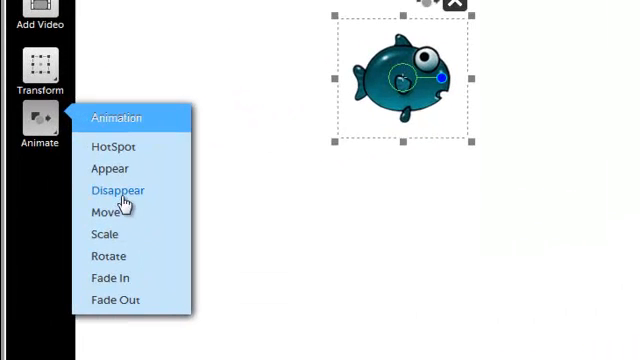
mouse_move(148, 252)
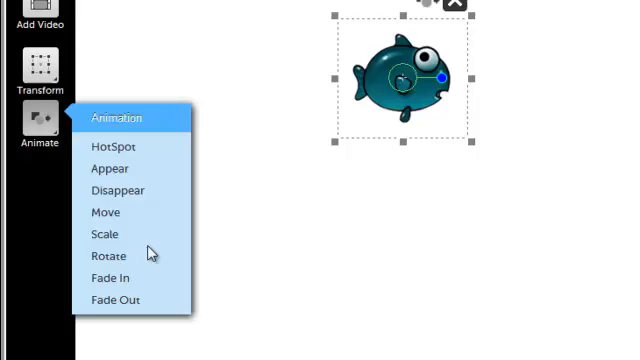
mouse_move(104, 212)
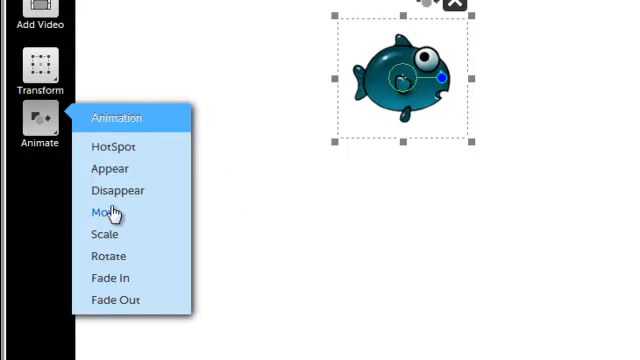
click(102, 212)
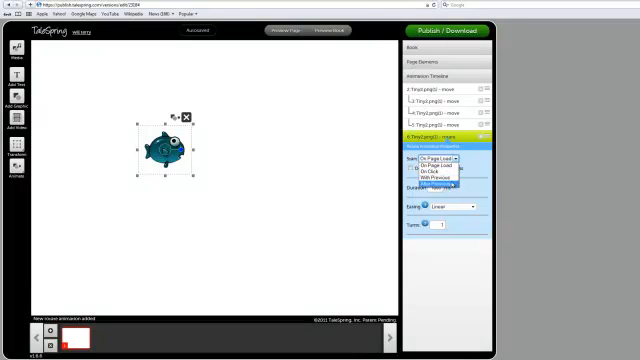
click(434, 184)
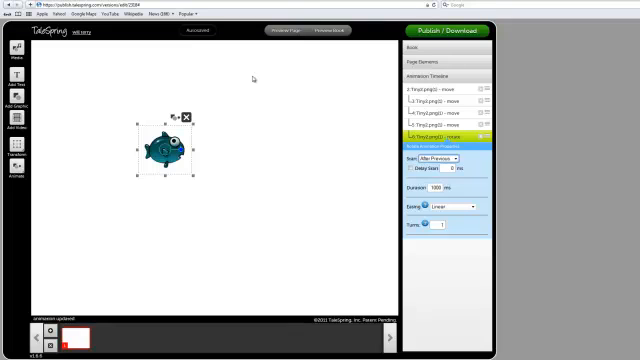
mouse_move(276, 50)
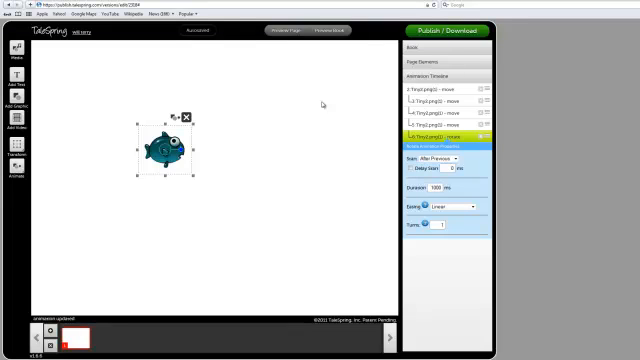
mouse_move(336, 104)
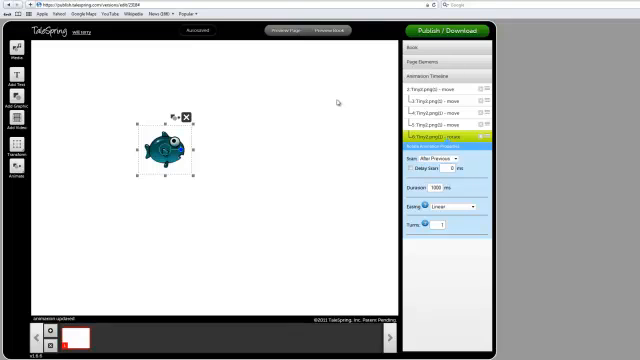
mouse_move(528, 78)
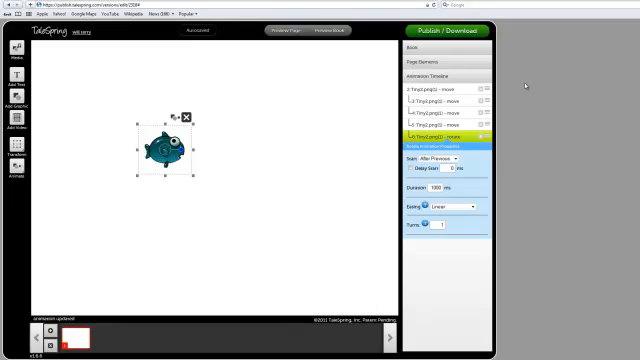
mouse_move(532, 88)
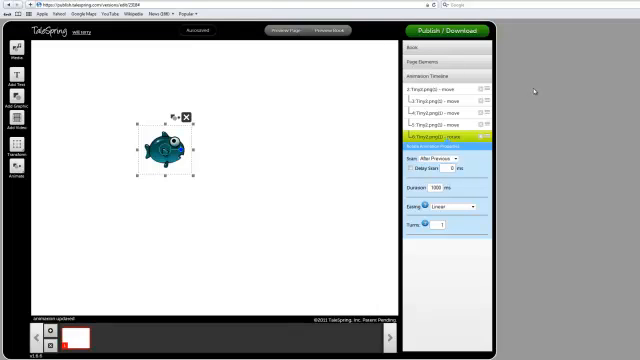